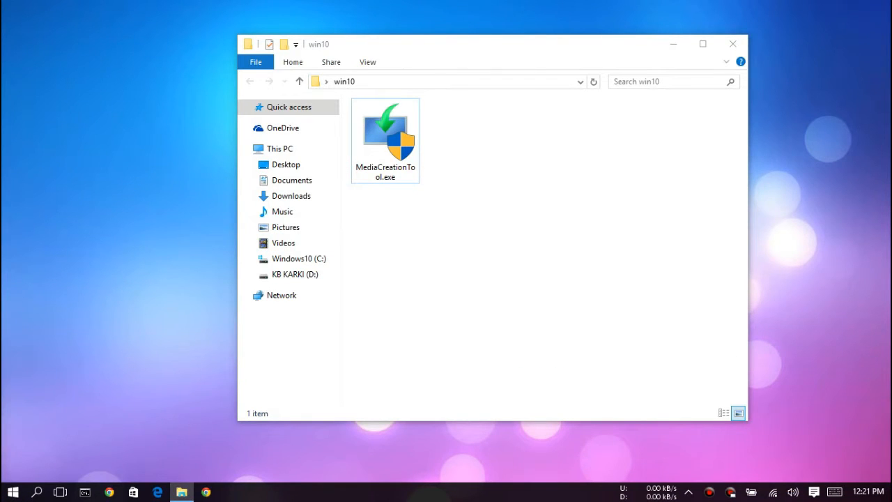
Run MediaCreationTool.exe from the win10 folder to start Windows 10 Setup.
click(385, 137)
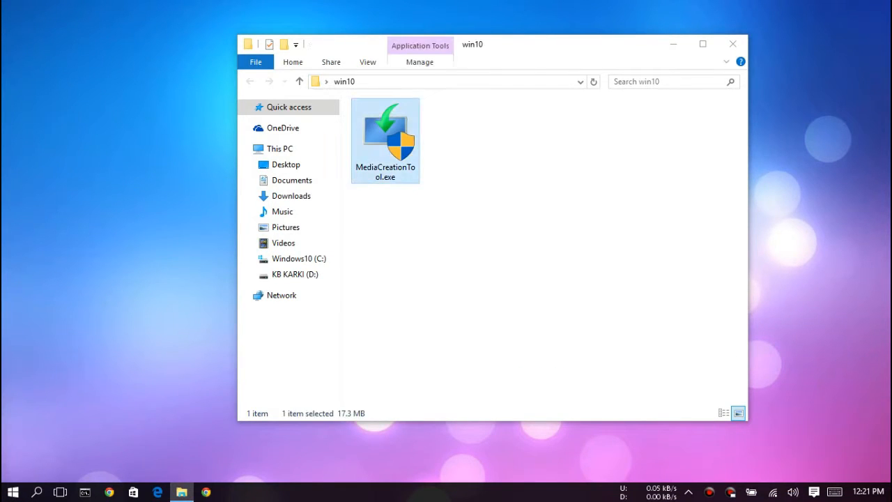
right_click(385, 140)
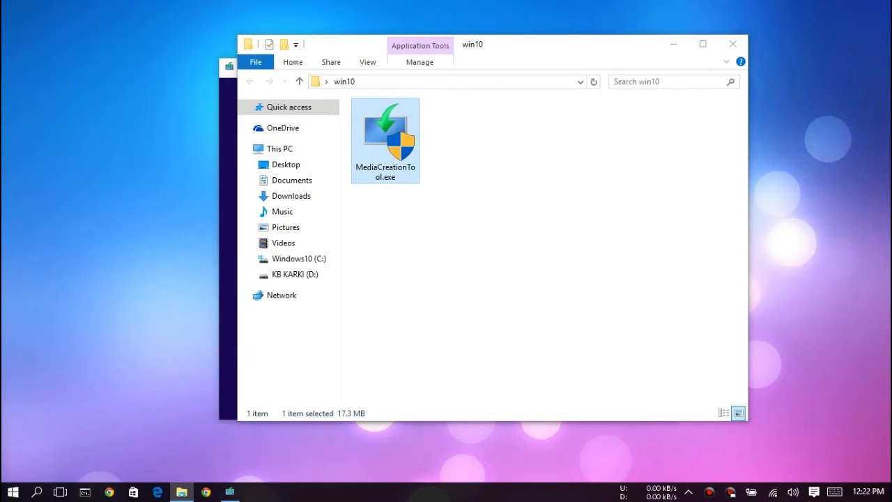
double_click(384, 137)
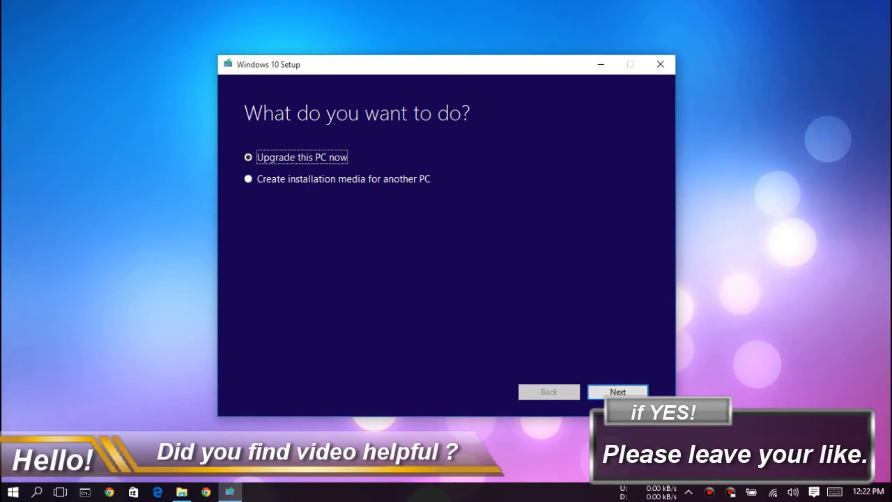
Choose 'Create installation media for another PC' and continue to the language choices.
click(248, 178)
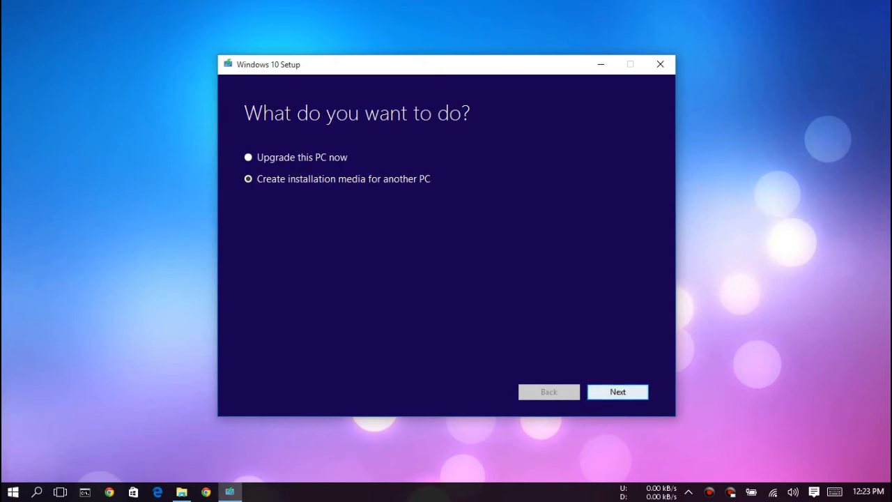
click(616, 391)
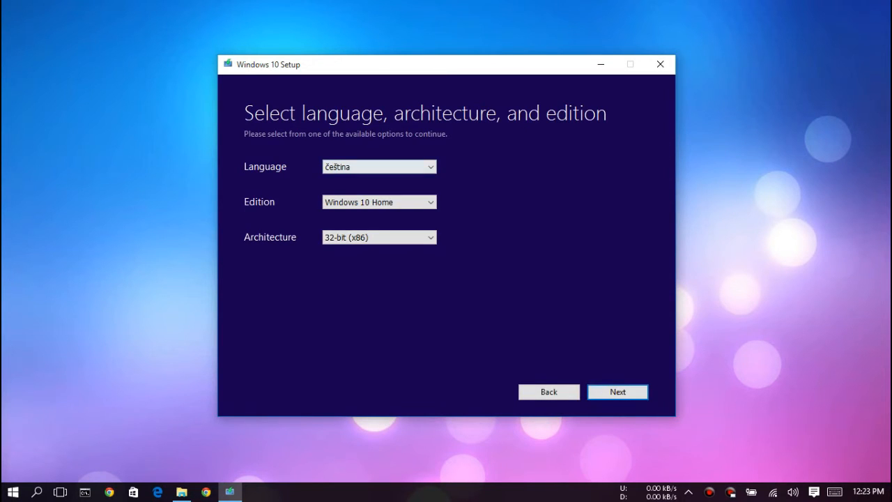
Select English (United States), Windows 10 Pro, 64-bit (x64) and continue to the media type.
click(379, 166)
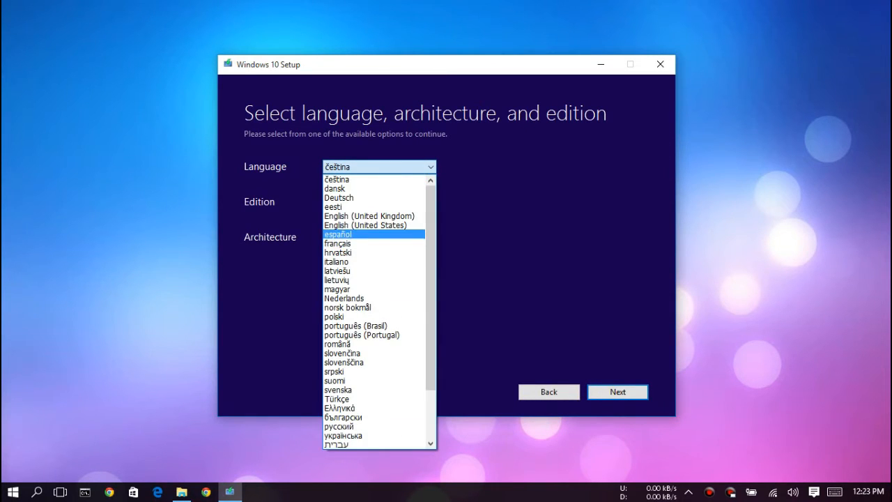
click(367, 224)
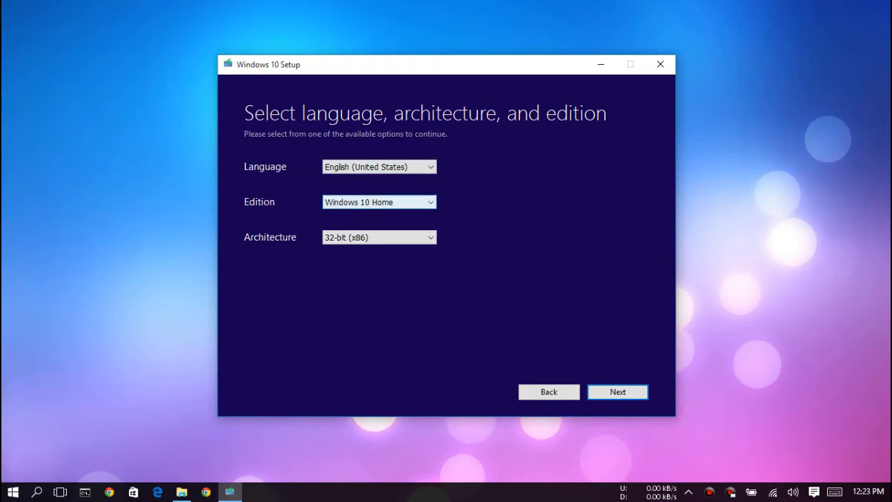
click(379, 200)
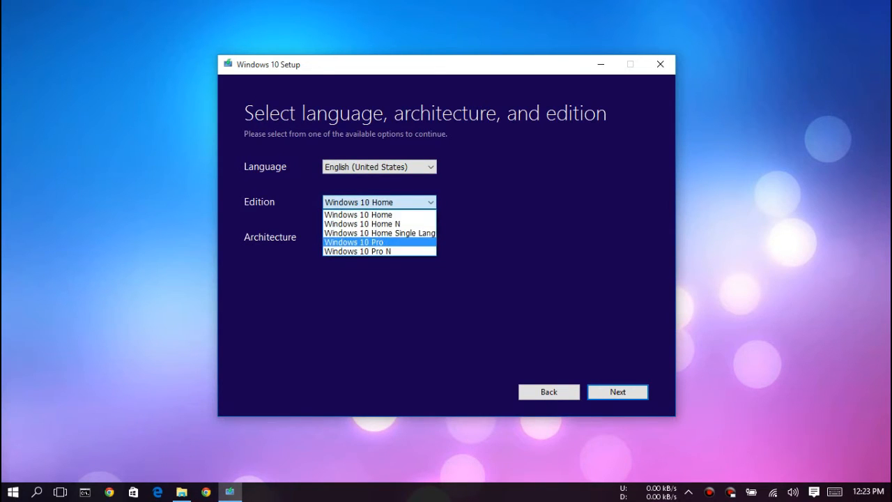
mouse_move(379, 233)
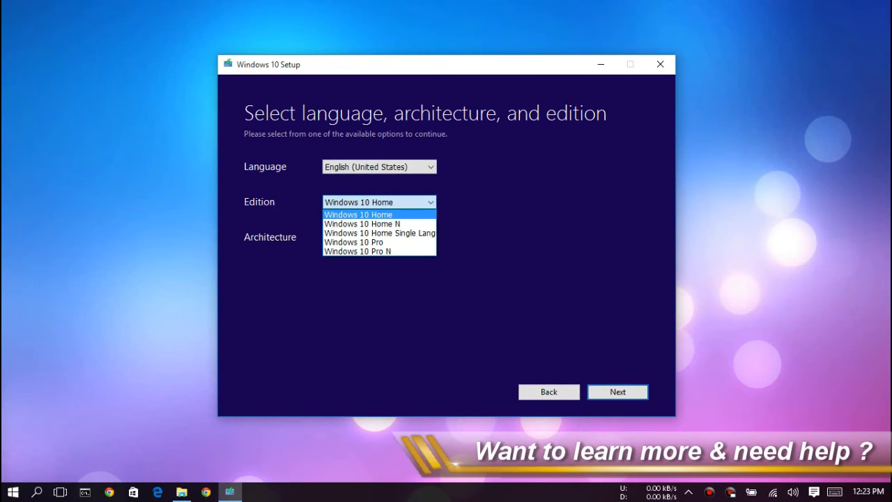
mouse_move(379, 232)
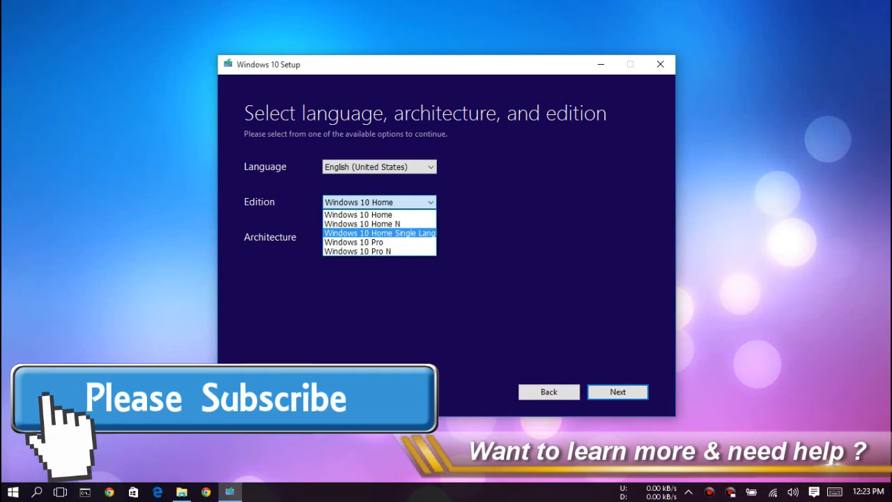
mouse_move(354, 243)
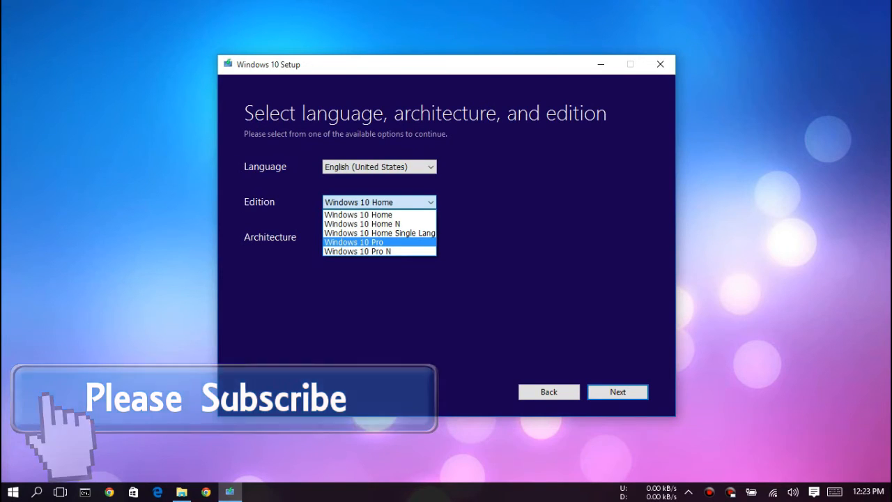
click(354, 243)
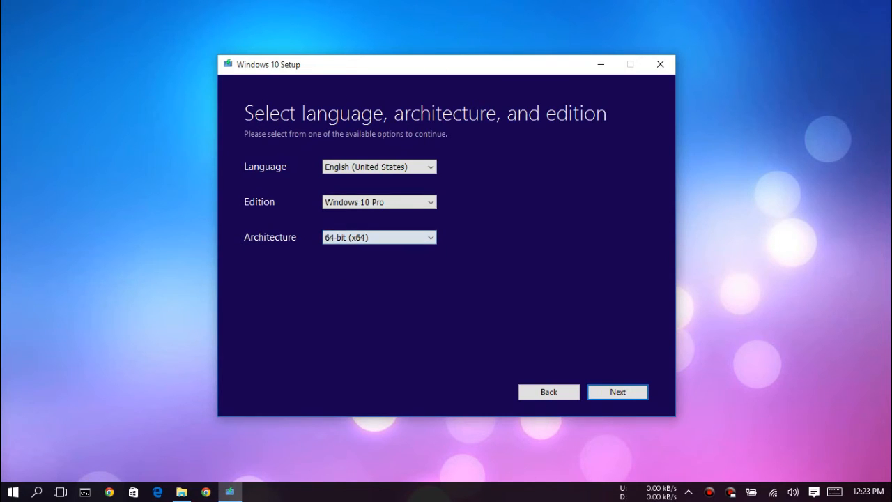
click(616, 390)
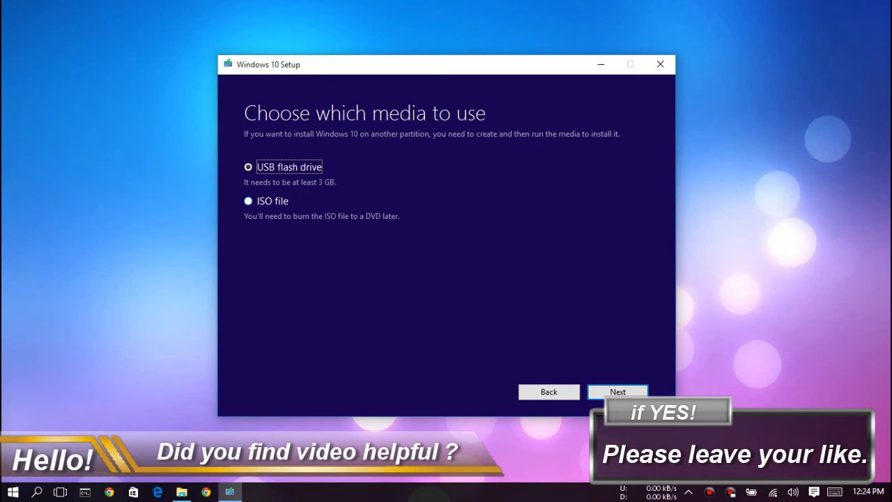
Pick 'ISO file' as the media type and continue to the save location.
click(248, 200)
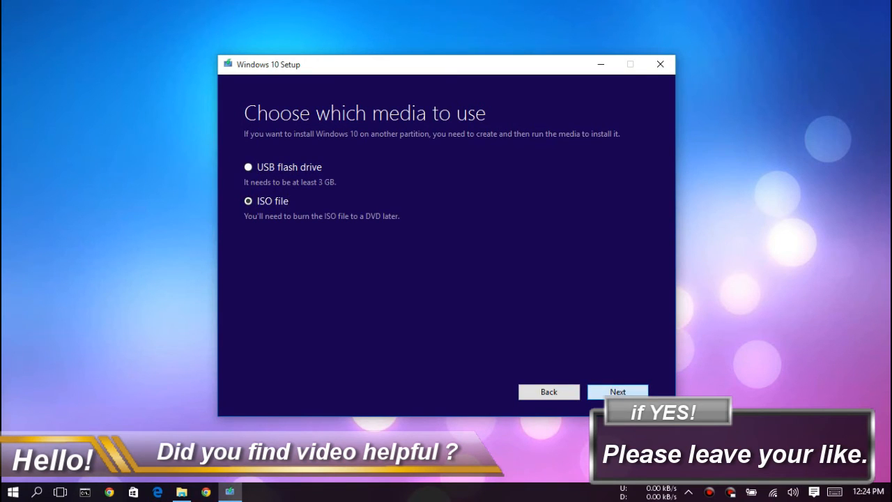
click(617, 391)
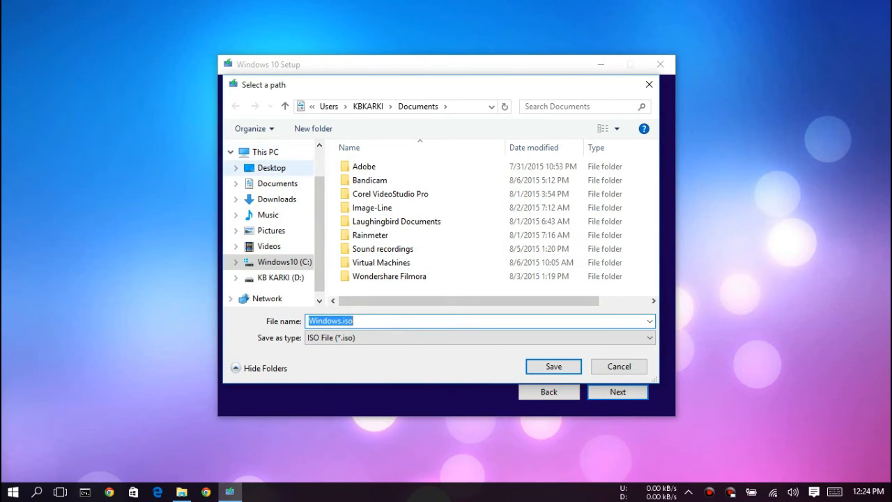
Save the image as Windows.iso on the Desktop, starting the Windows 10 download.
click(271, 167)
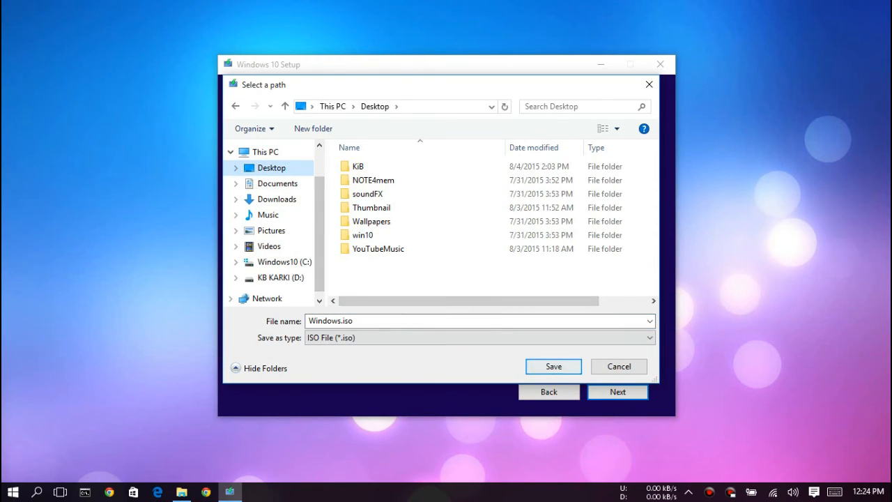
click(552, 366)
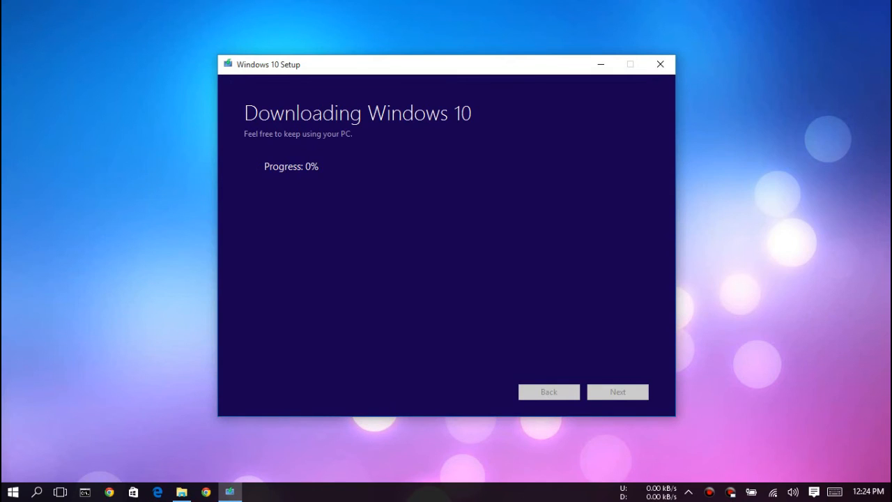